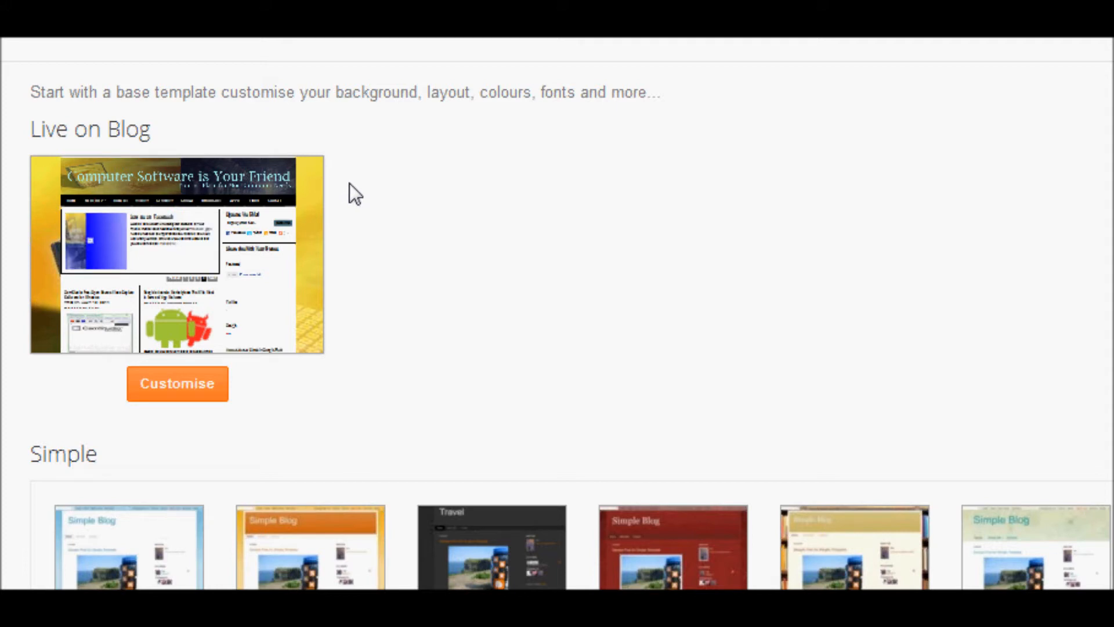
{"action": "mouse_move", "coordinate": [348, 187]}
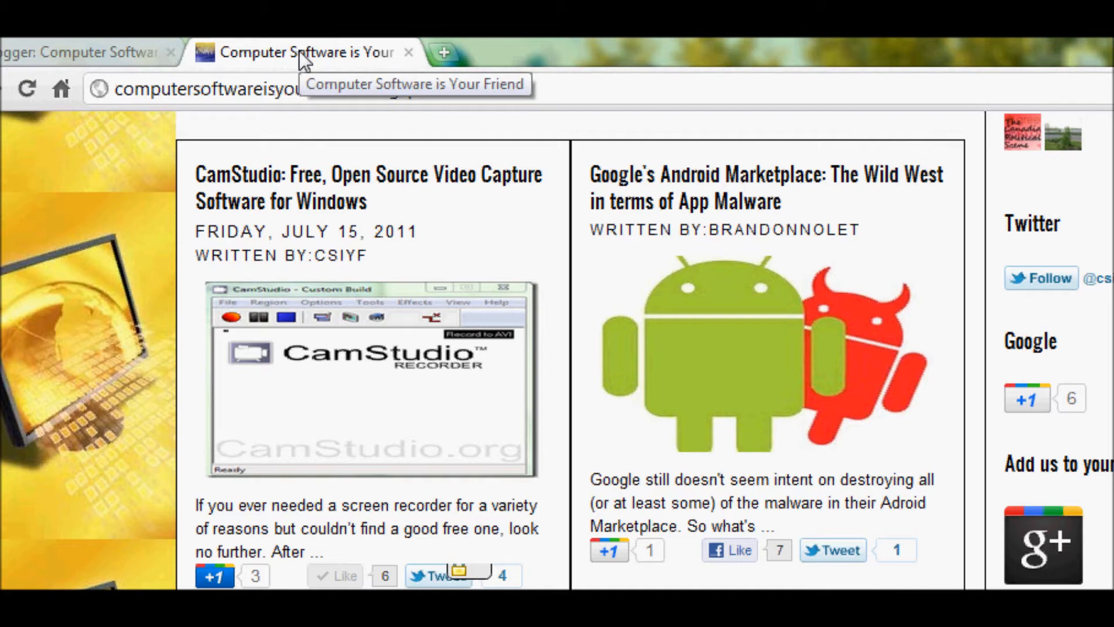
- Scroll down the Blogger Template page for Computer Software is Your Friend
{"action": "scroll", "scroll_direction": "down", "scroll_amount": 3}
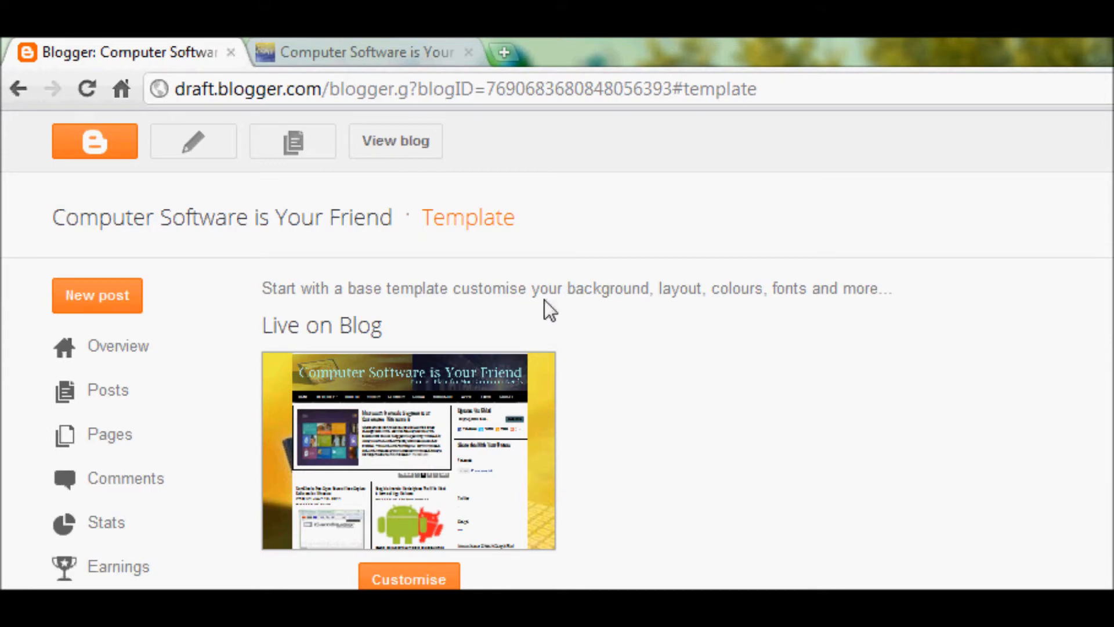
{"action": "mouse_move", "coordinate": [635, 291]}
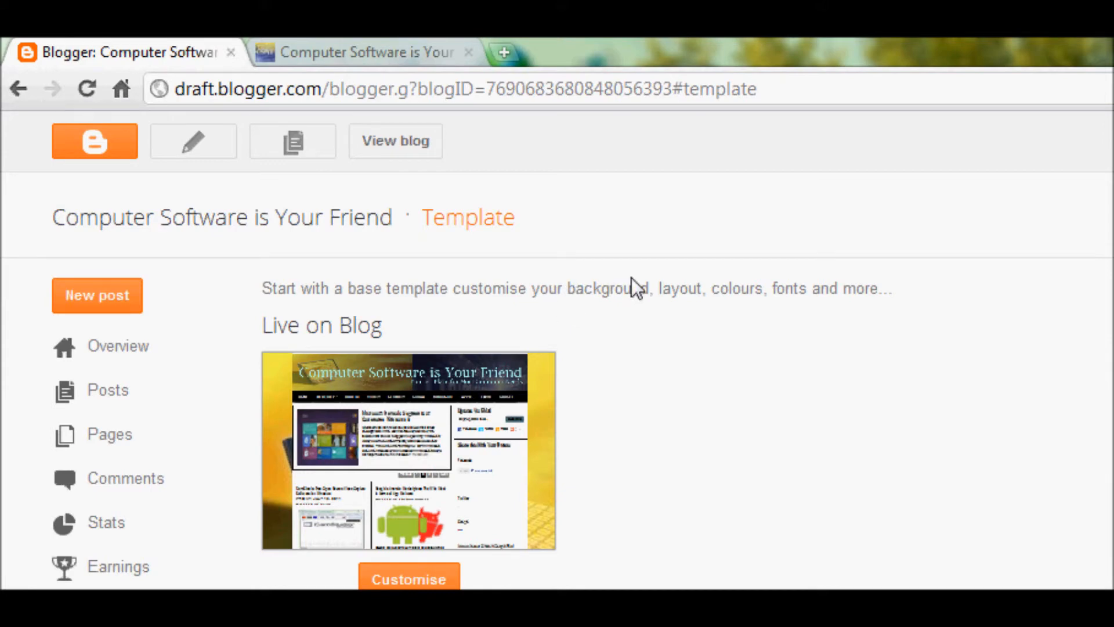
{"action": "mouse_move", "coordinate": [266, 253]}
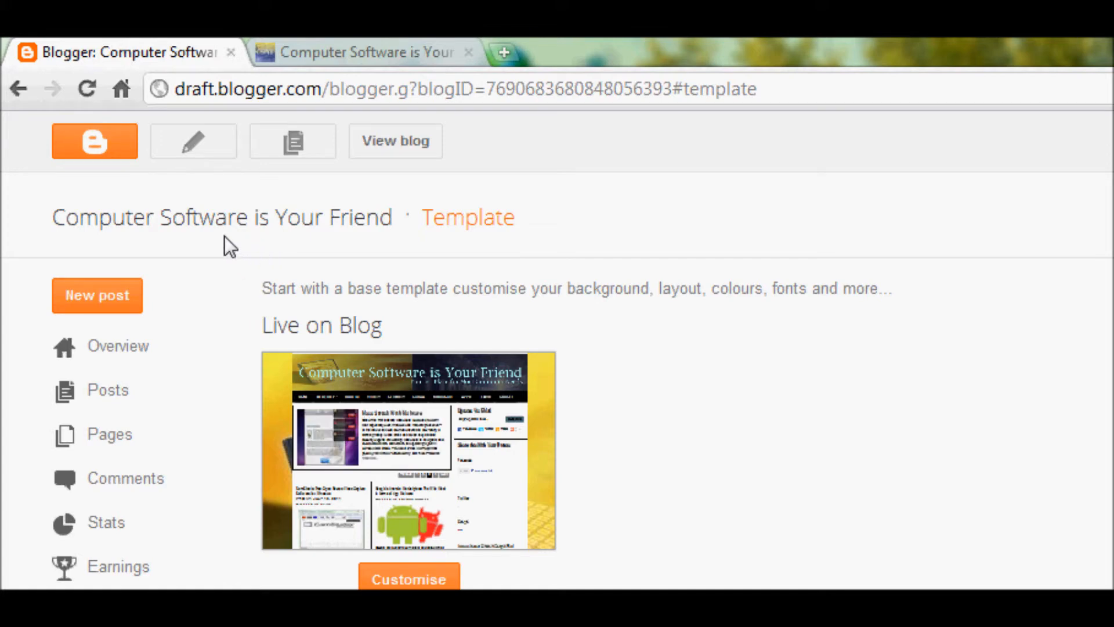
{"action": "scroll", "scroll_direction": "down", "scroll_amount": 3}
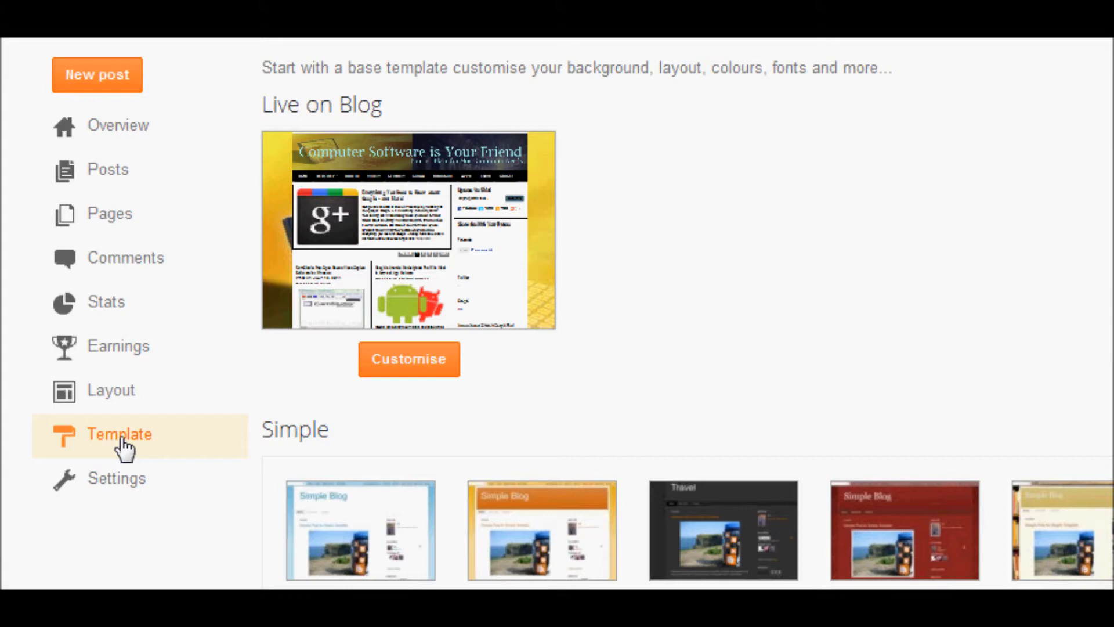
{"action": "scroll", "scroll_direction": "down", "scroll_amount": 3}
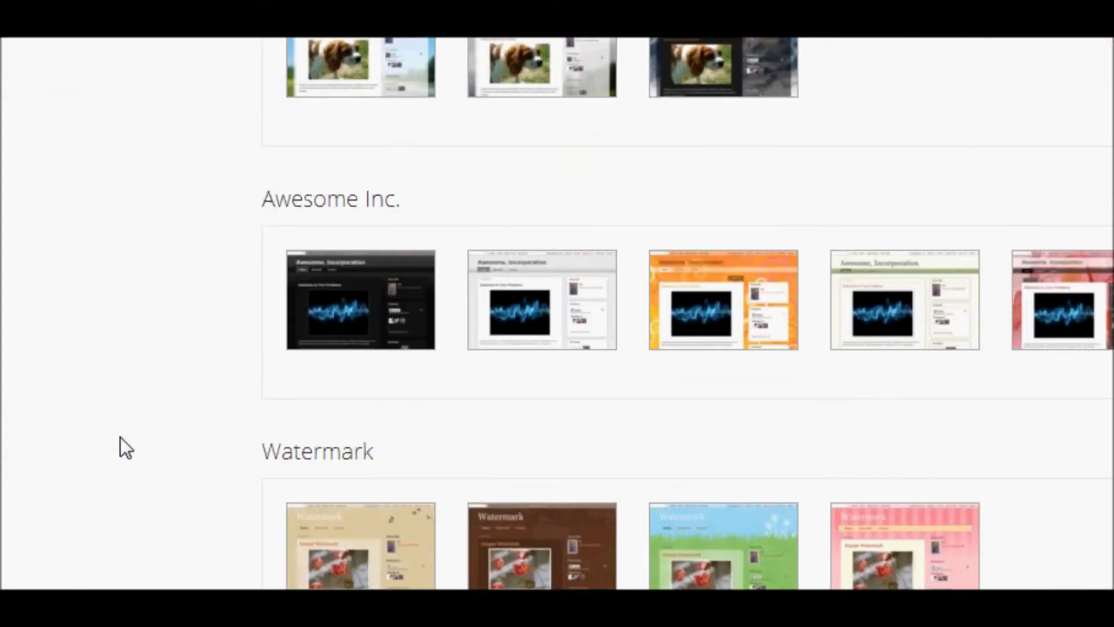
{"action": "scroll", "scroll_direction": "down", "scroll_amount": 3}
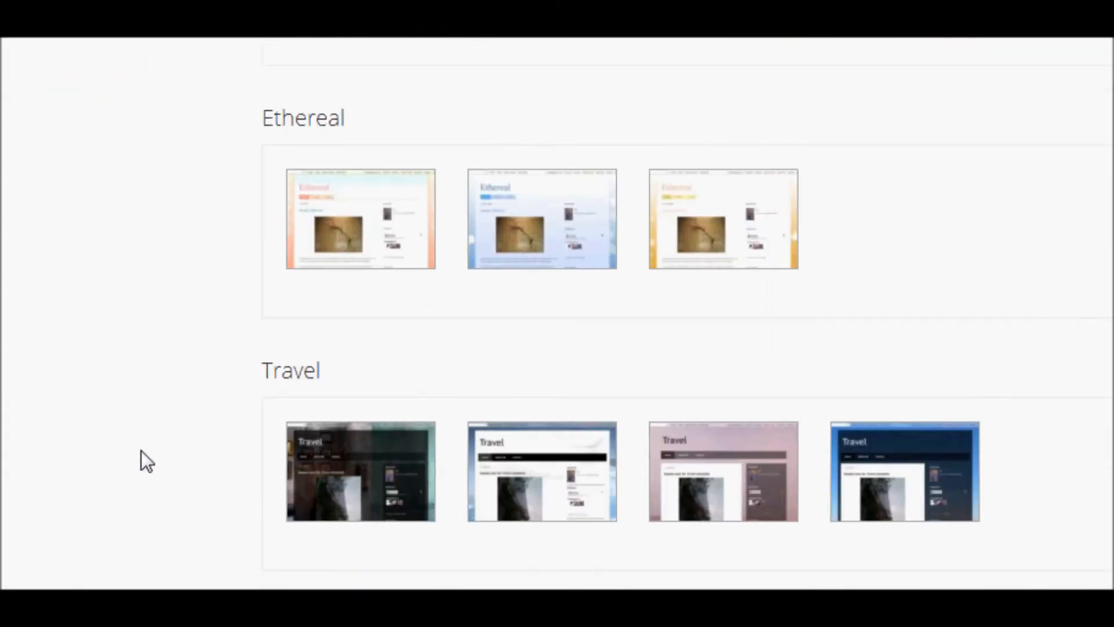
{"action": "scroll", "scroll_direction": "down", "scroll_amount": 3}
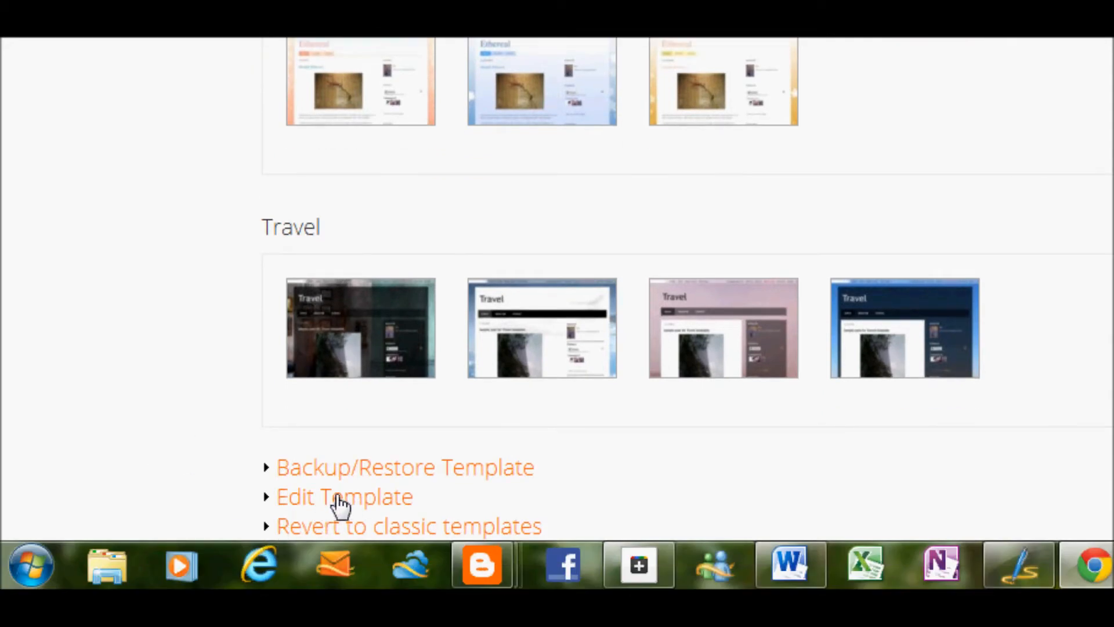
- Open the template HTML editor and search for '</head' to locate the closing head tag
{"action": "left_click", "coordinate": [343, 496]}
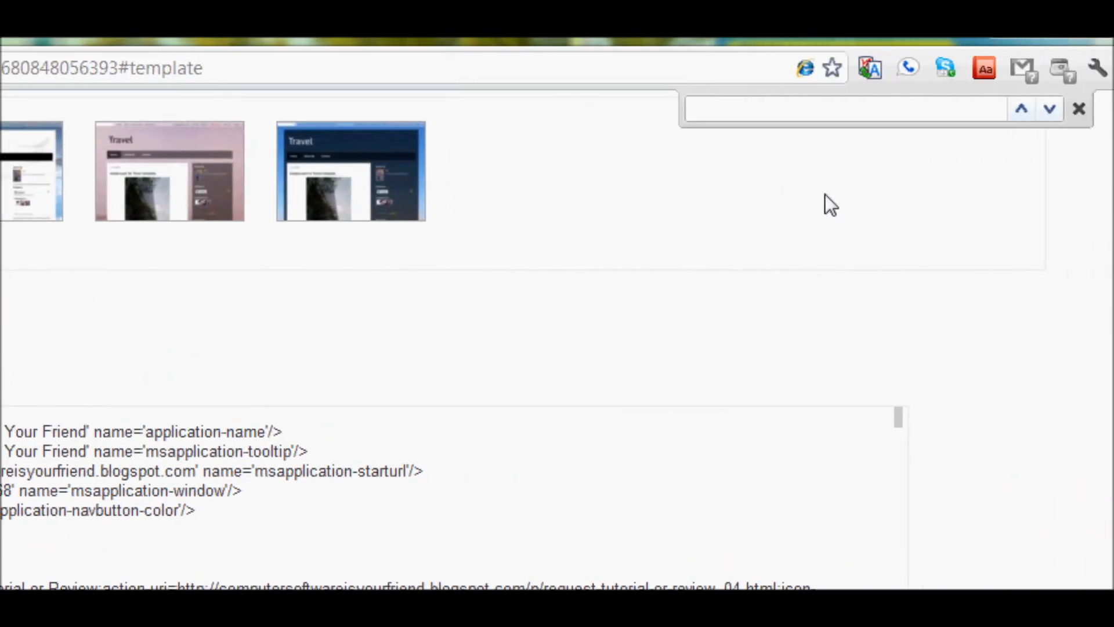
{"action": "left_click", "coordinate": [839, 108]}
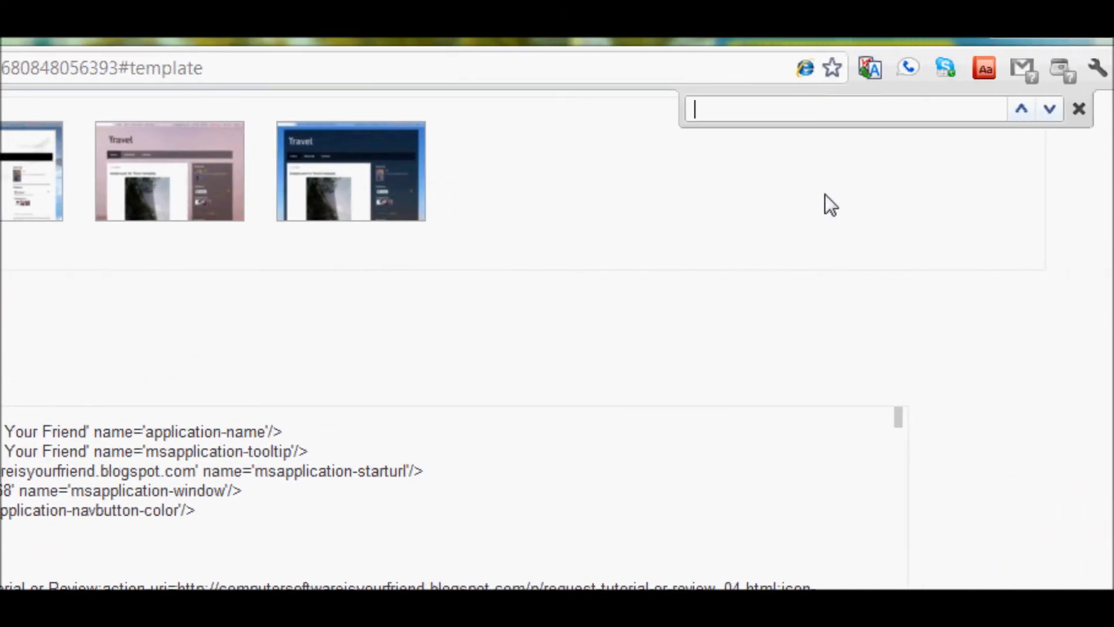
{"action": "type", "text": "</he"}
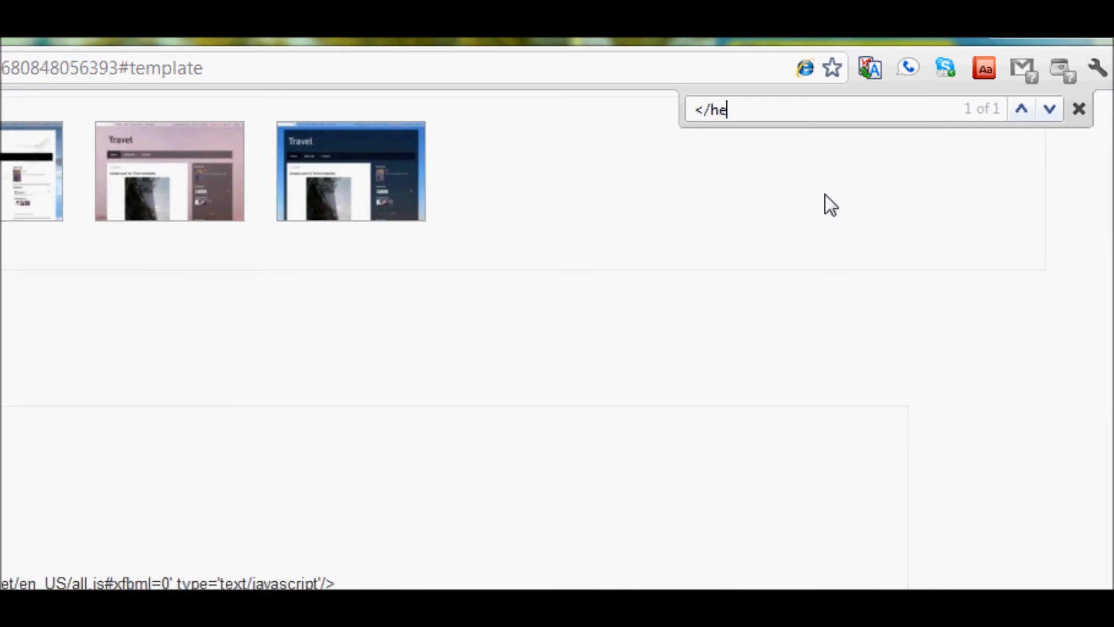
{"action": "type", "text": "ad"}
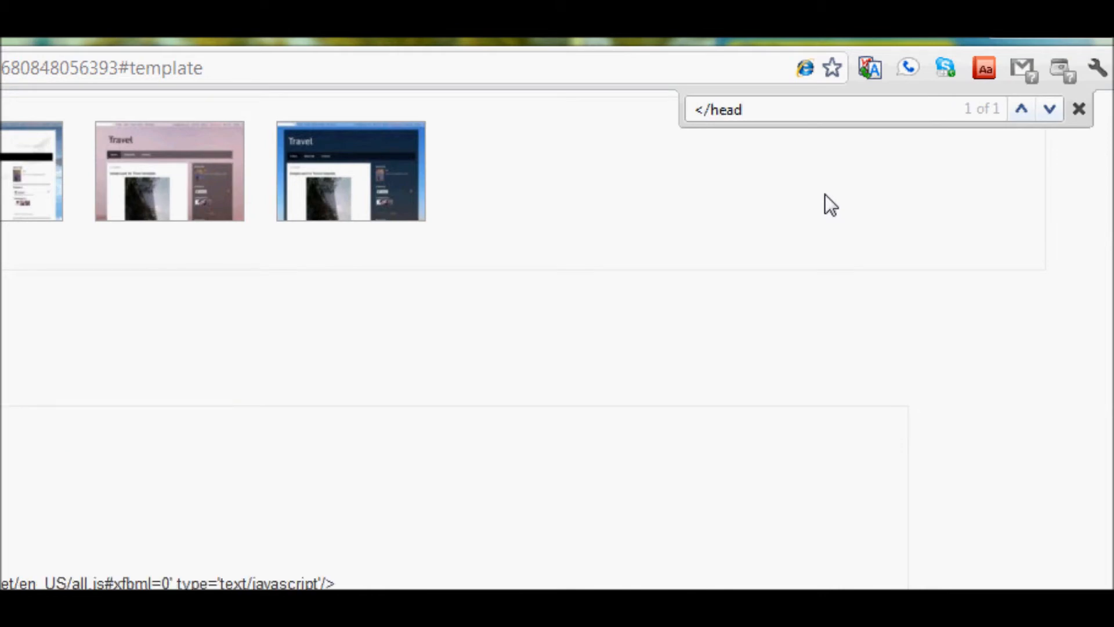
{"action": "scroll", "scroll_direction": "down", "scroll_amount": 3}
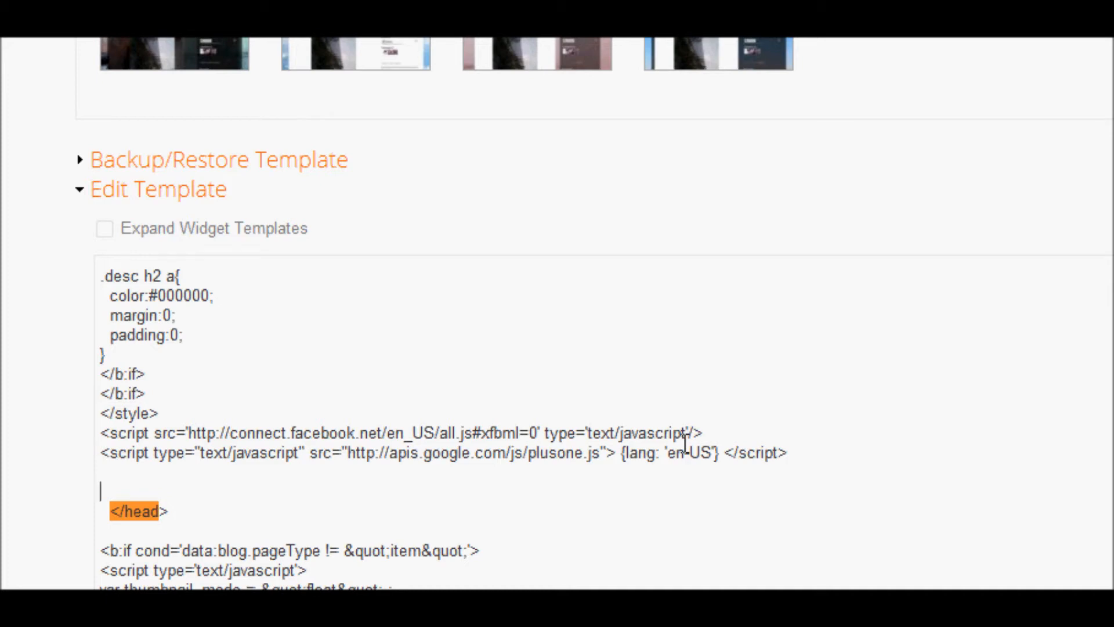
- Tick Expand Widget Templates so the full widget code shows in the HTML
{"action": "scroll", "scroll_direction": "down", "scroll_amount": 3}
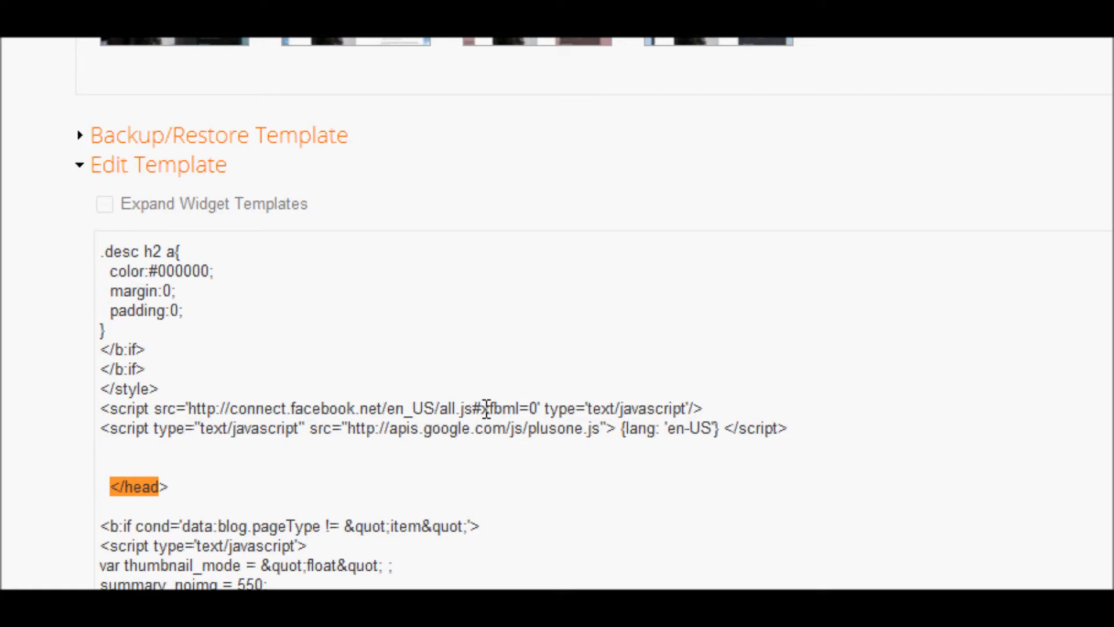
{"action": "scroll", "scroll_direction": "down", "scroll_amount": 3}
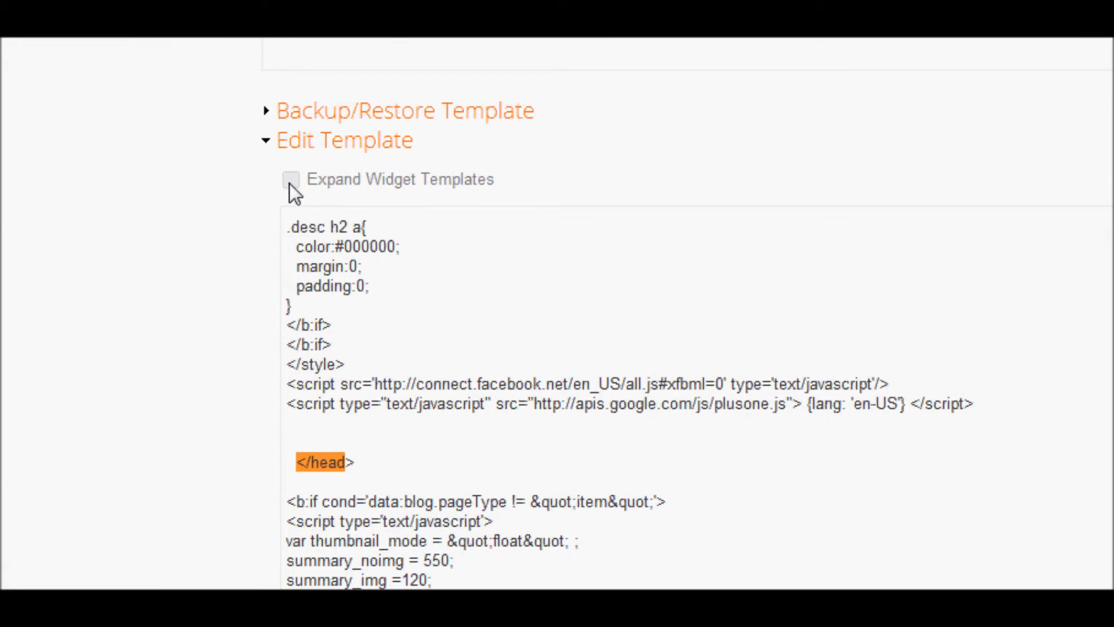
{"action": "left_click", "coordinate": [290, 180]}
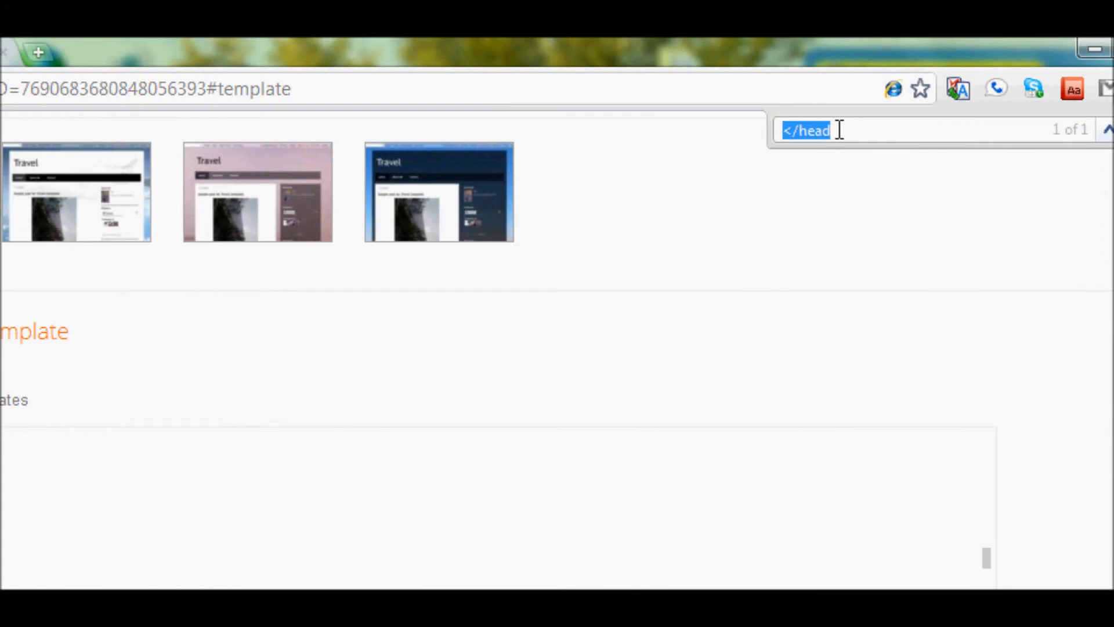
- Search the template for 'data:post.body' and scroll to the commented match
{"action": "type", "text": "data:post.b"}
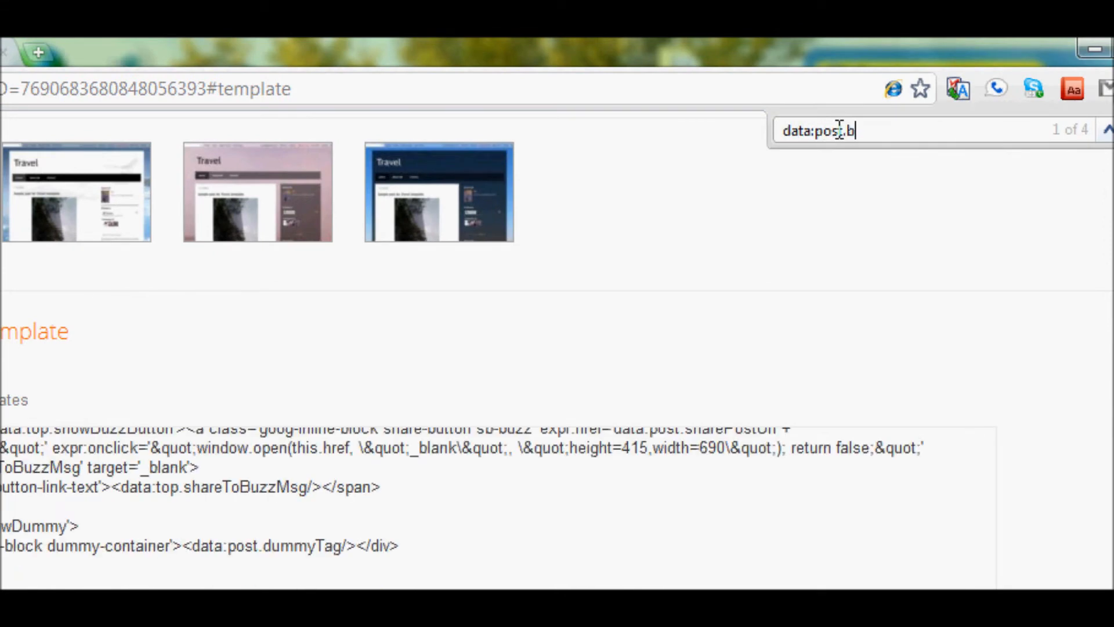
{"action": "type", "text": "ody"}
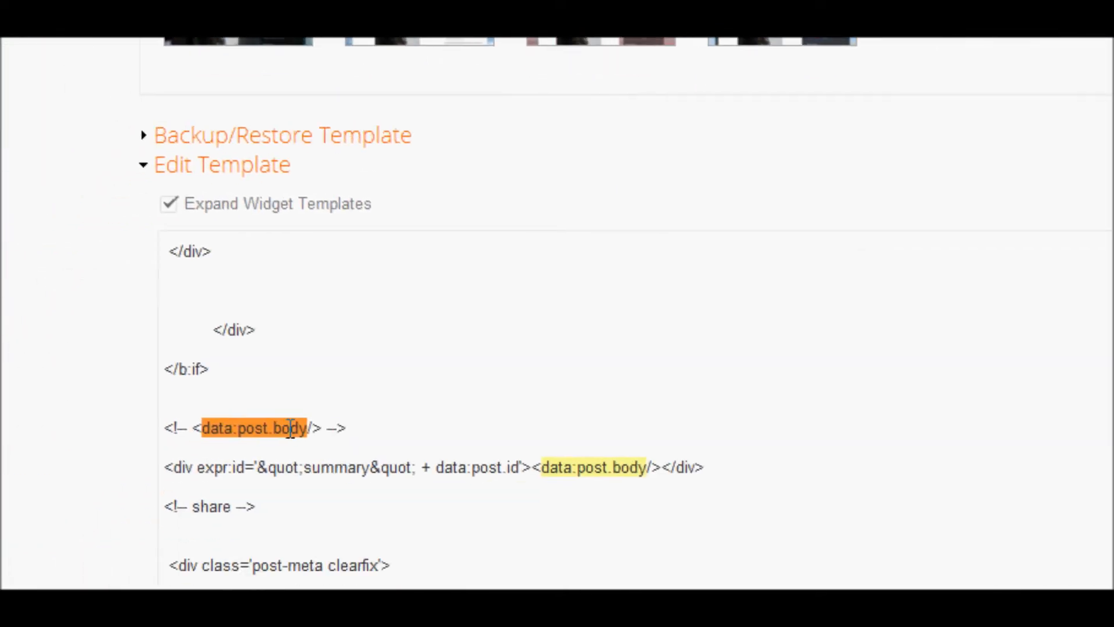
{"action": "scroll", "scroll_direction": "down", "scroll_amount": 3}
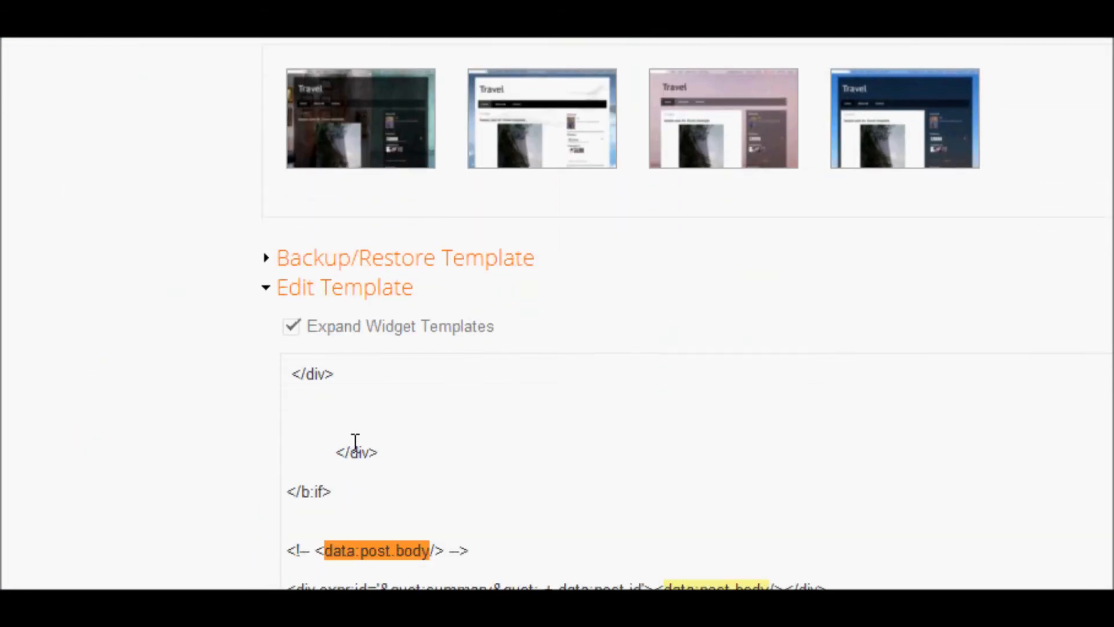
- Add +1, Facebook Like and Tweet div blocks after data:post.body and view the live blog
{"action": "scroll", "scroll_direction": "down", "scroll_amount": 3}
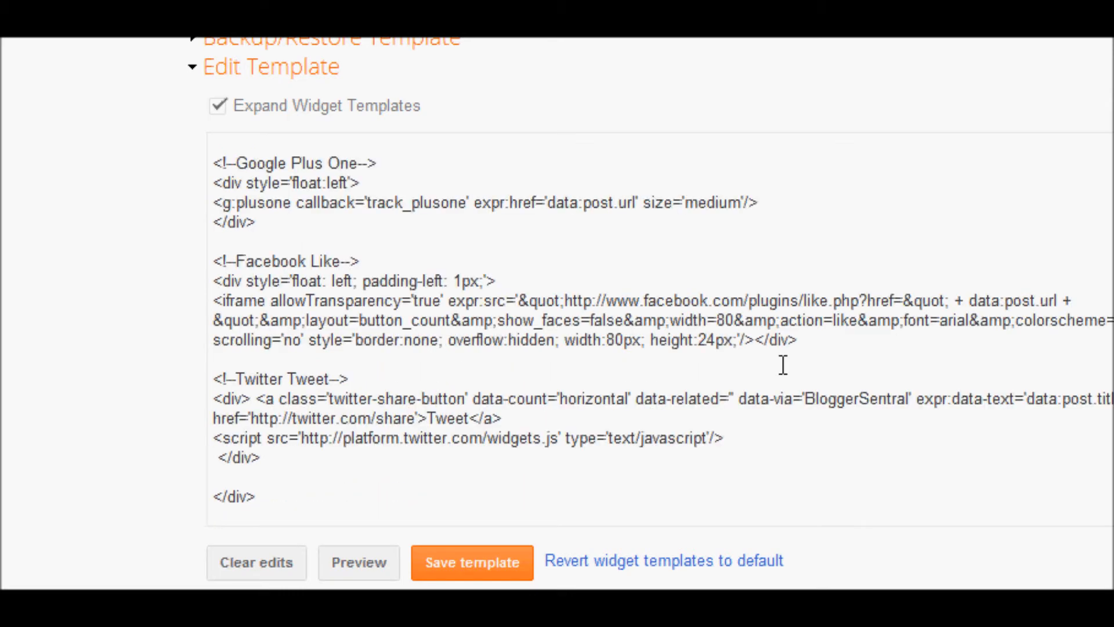
{"action": "left_click", "coordinate": [213, 515]}
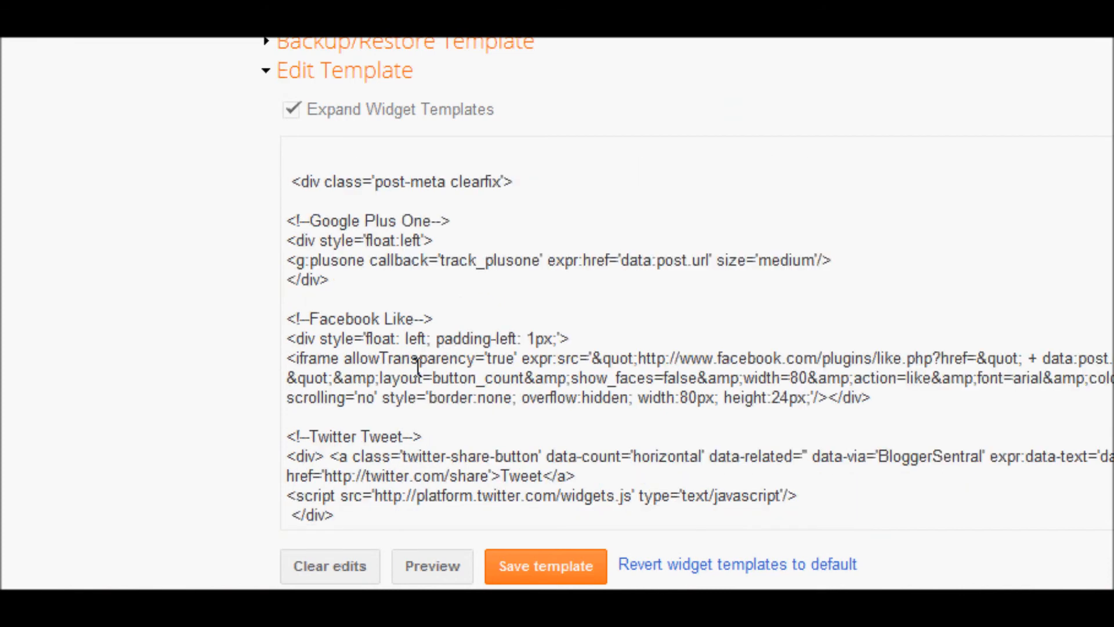
{"action": "scroll", "scroll_direction": "down", "scroll_amount": 3}
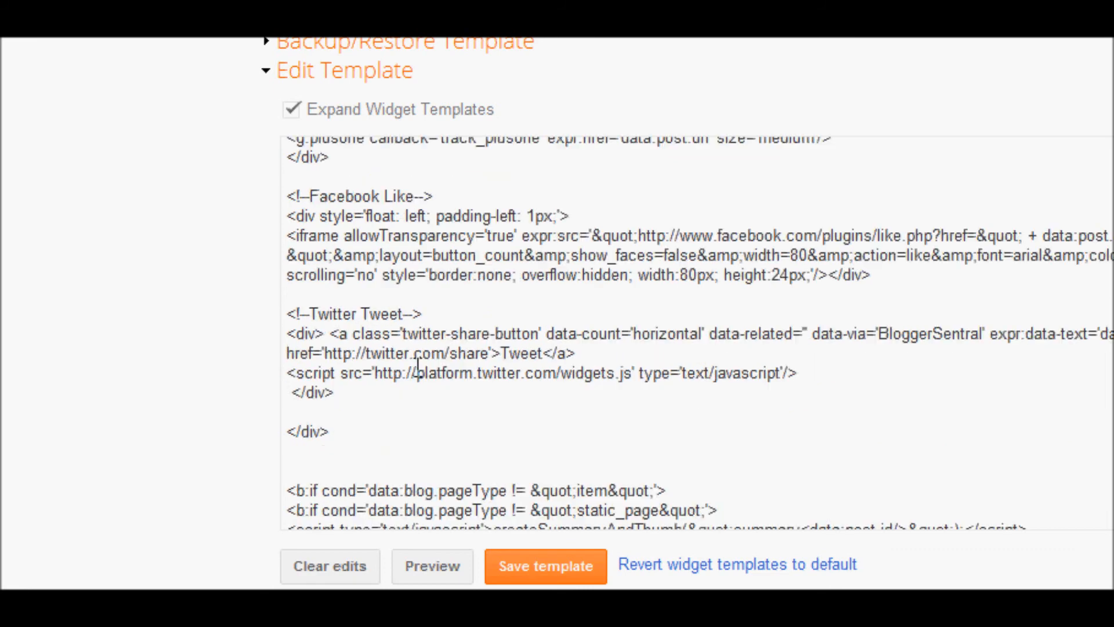
{"action": "scroll", "scroll_direction": "down", "scroll_amount": 3}
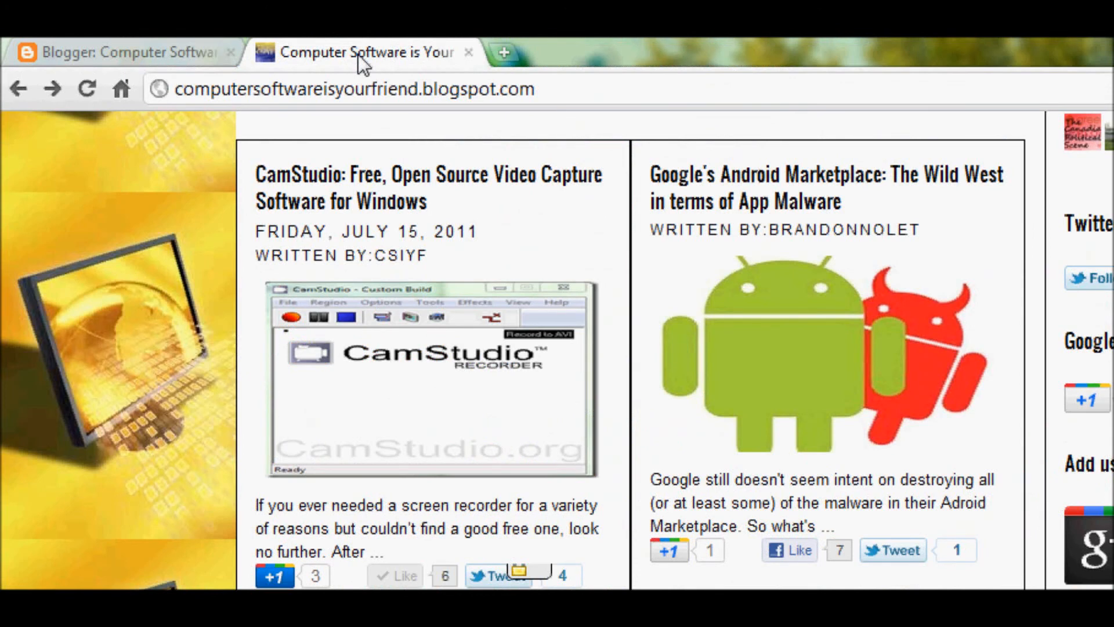
{"action": "scroll", "scroll_direction": "down", "scroll_amount": 3}
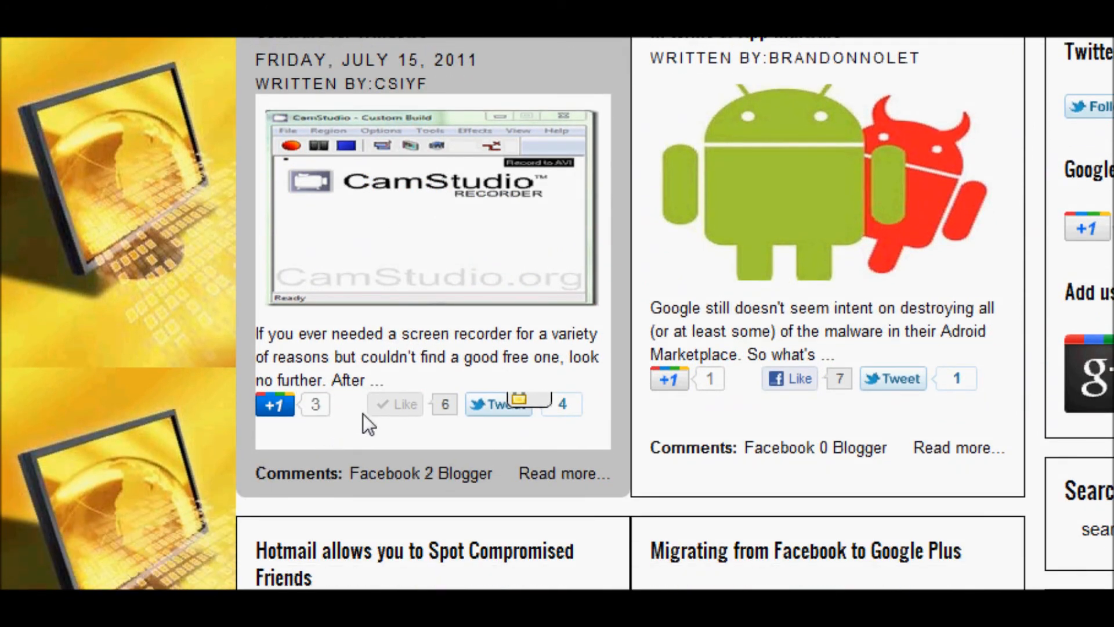